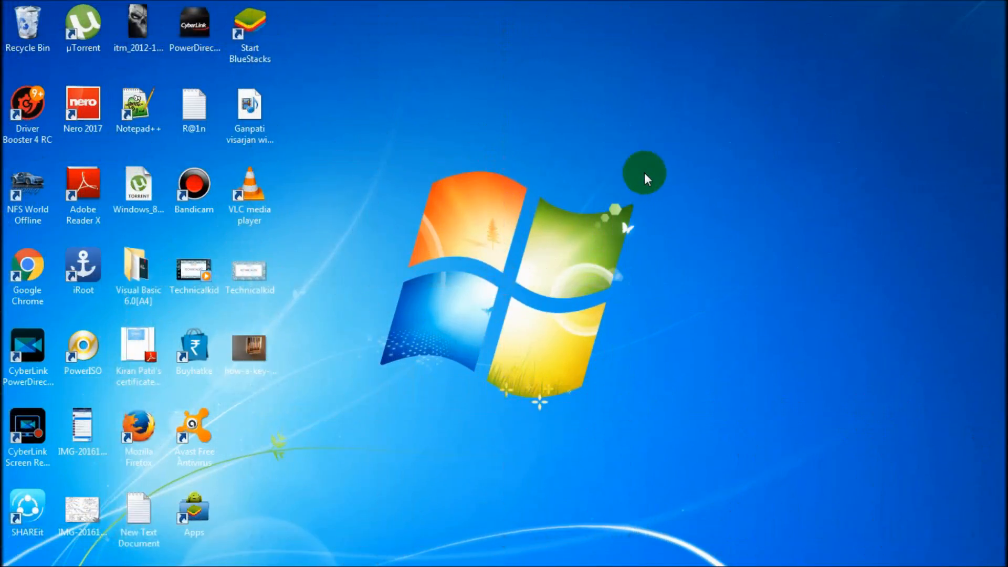
{"action": "mouse_move", "coordinate": [475, 367]}
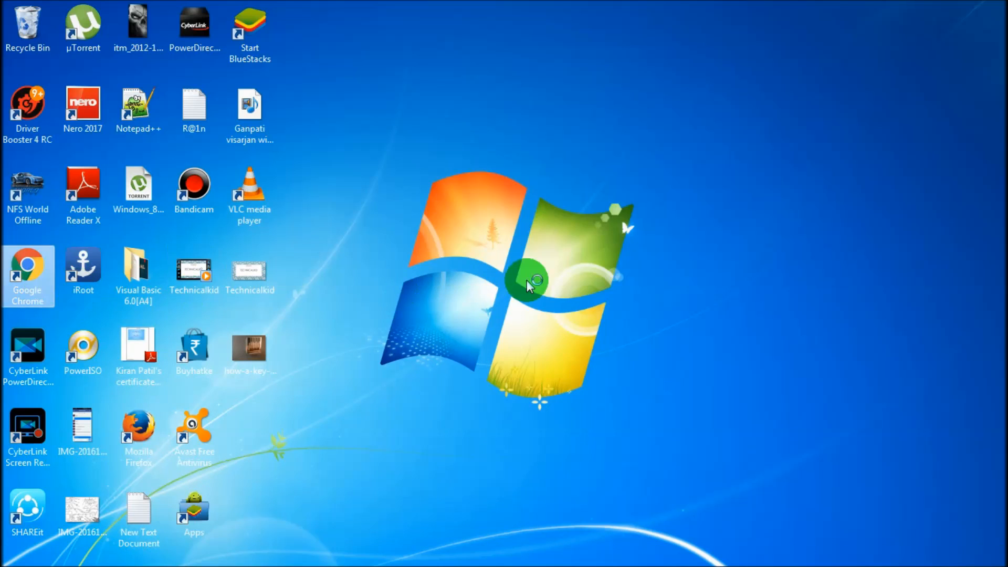
Launch Chrome and enter ppsspp in a new tab's address bar to reach ppsspp.org/downloads.html
{"action": "double_click", "coordinate": [26, 270]}
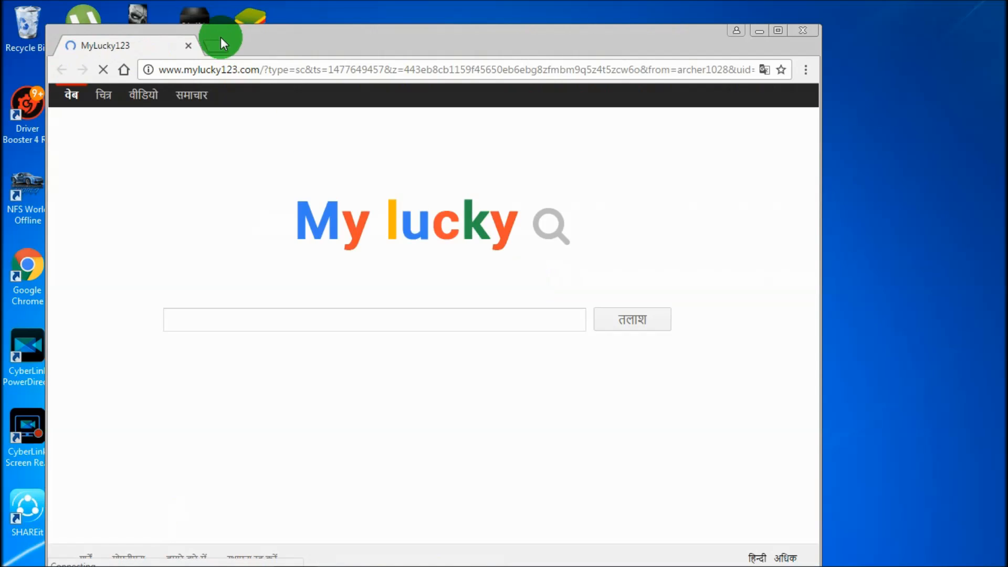
{"action": "left_click", "coordinate": [214, 45]}
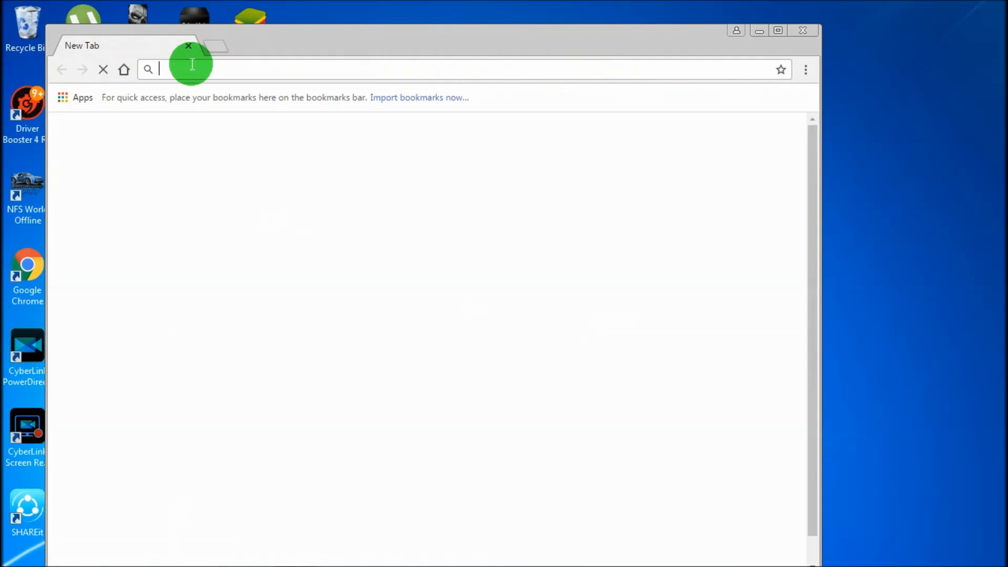
{"action": "type", "text": "ppssp"}
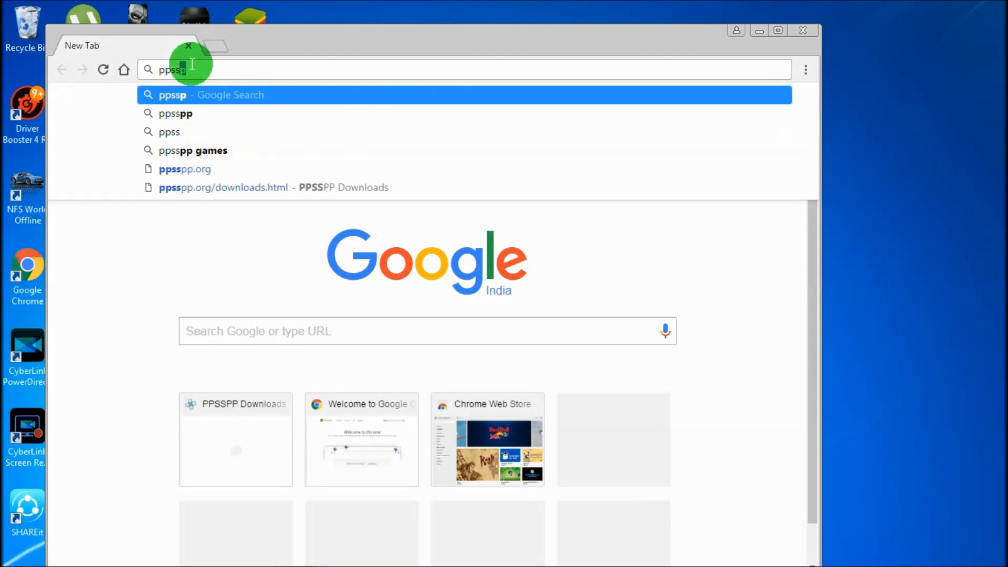
{"action": "type", "text": "p.org/downloads.html"}
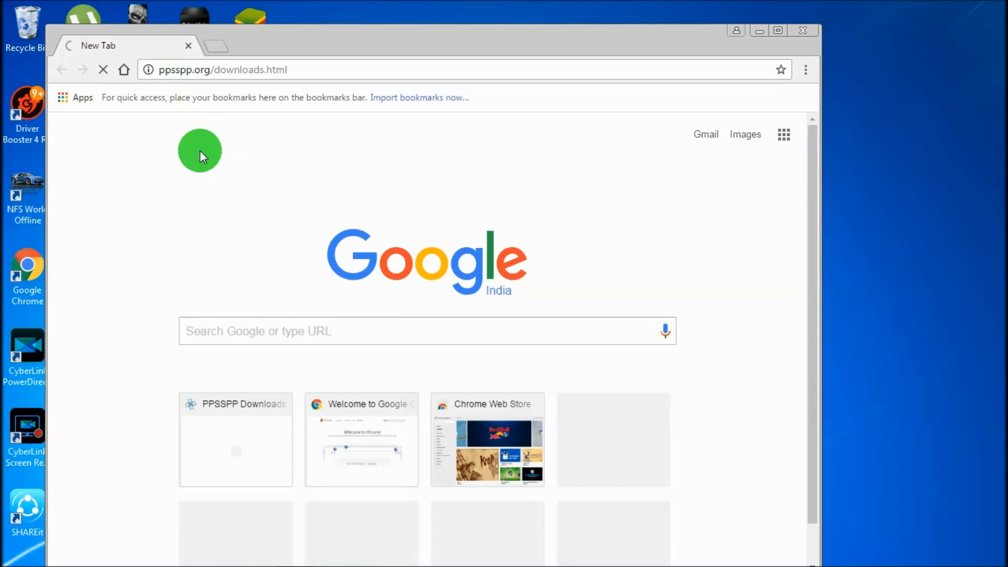
Start the PPSSPP 1.3 Windows zip download from the downloads page, then pause it
{"action": "left_click", "coordinate": [235, 441]}
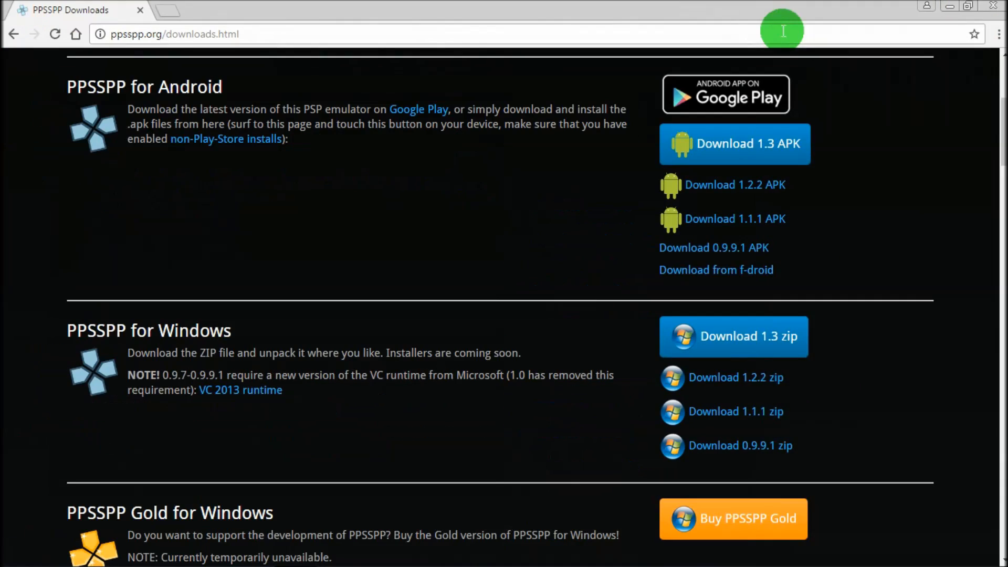
{"action": "mouse_move", "coordinate": [734, 336]}
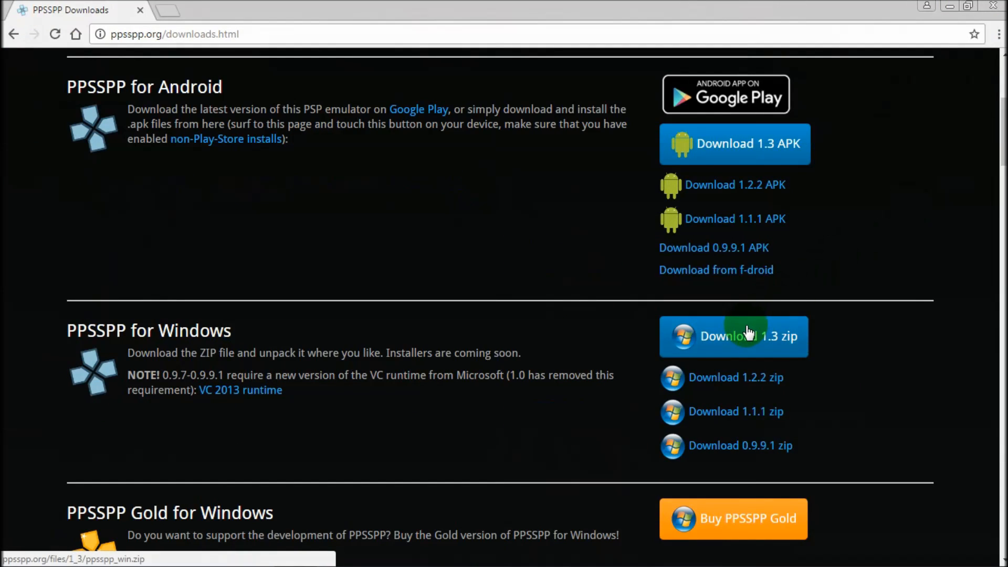
{"action": "left_click", "coordinate": [733, 336]}
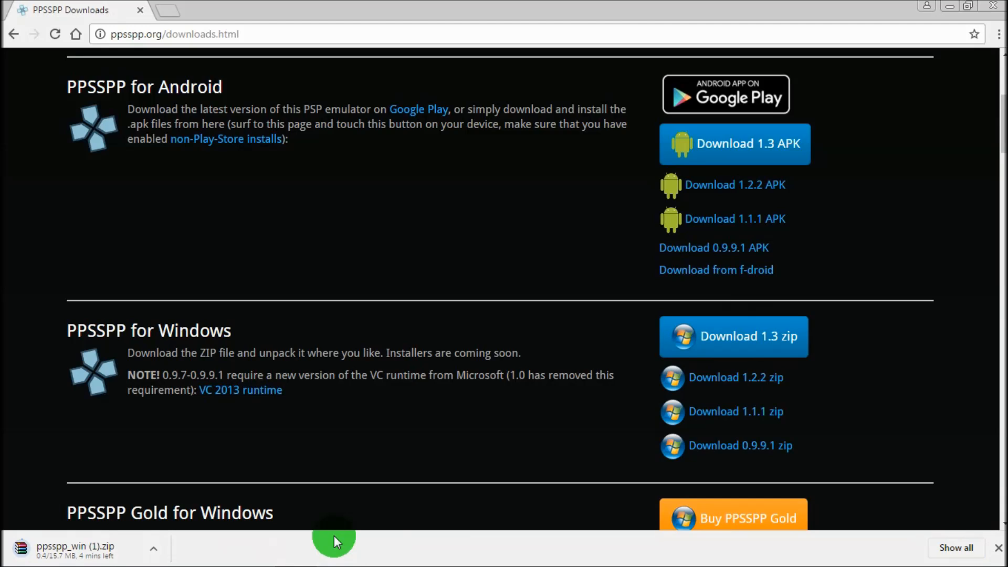
{"action": "mouse_move", "coordinate": [183, 553]}
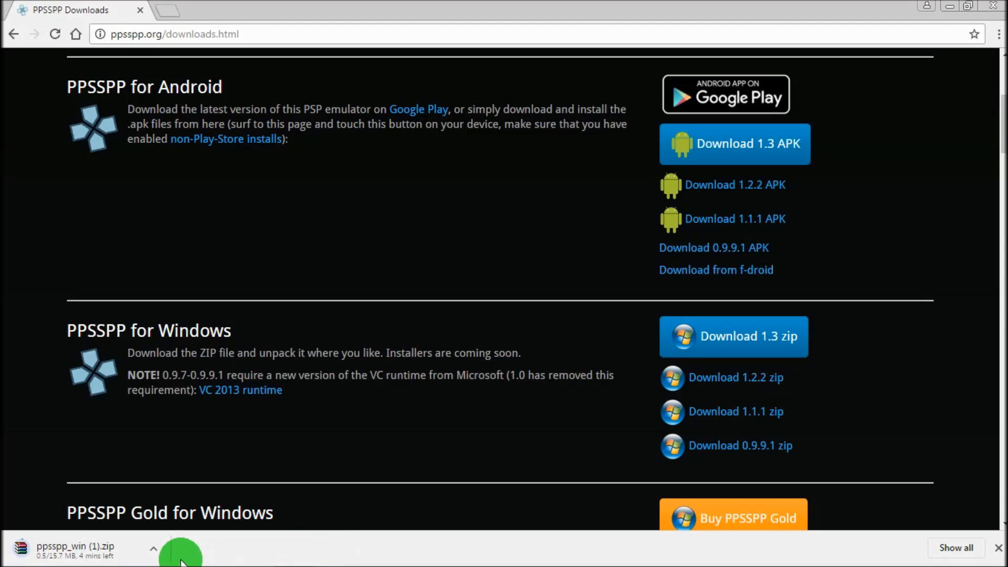
{"action": "left_click", "coordinate": [153, 548]}
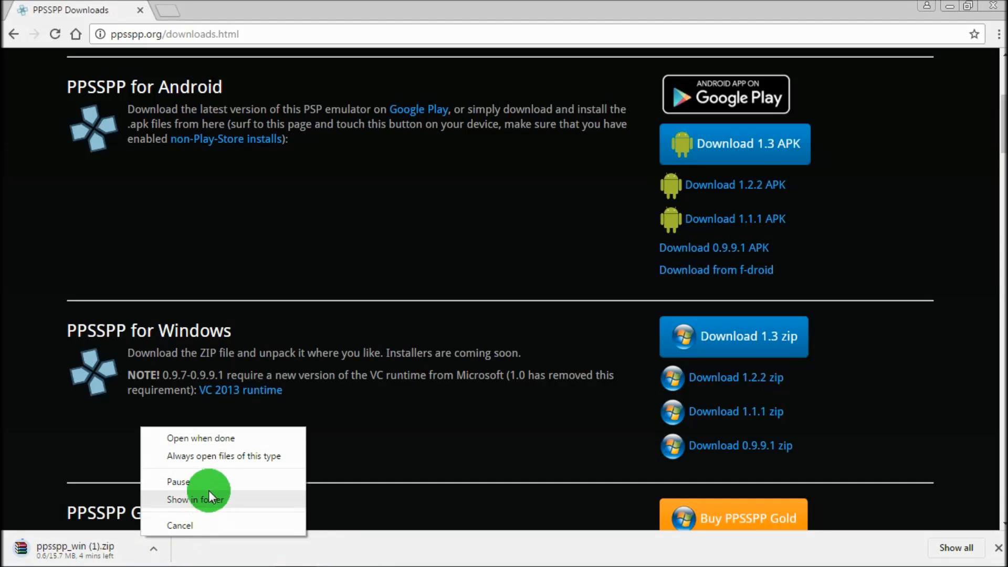
{"action": "left_click", "coordinate": [177, 482]}
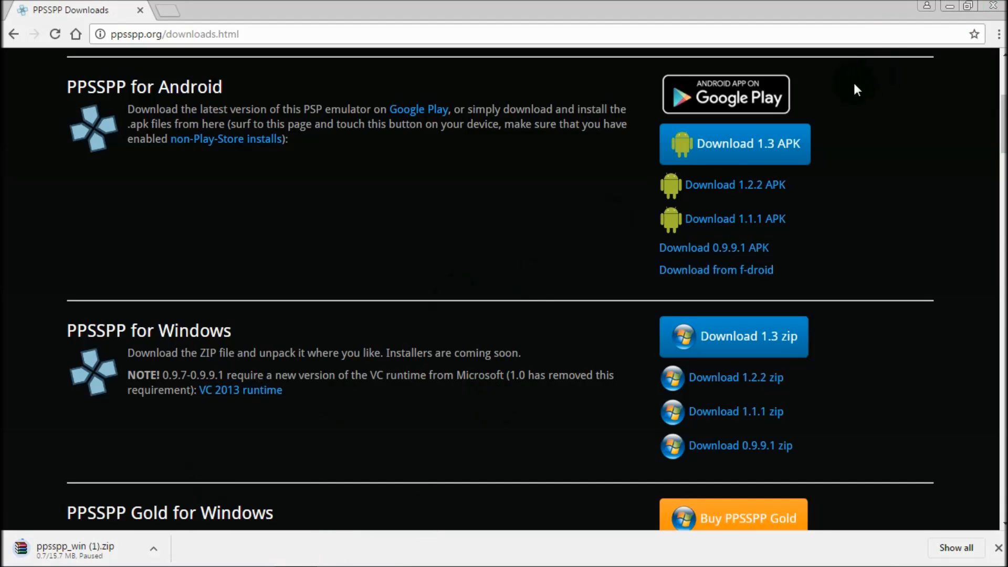
Close Chrome, abandoning the partial download, and select the ppsspp_win archive in Downloads
{"action": "left_click", "coordinate": [995, 5]}
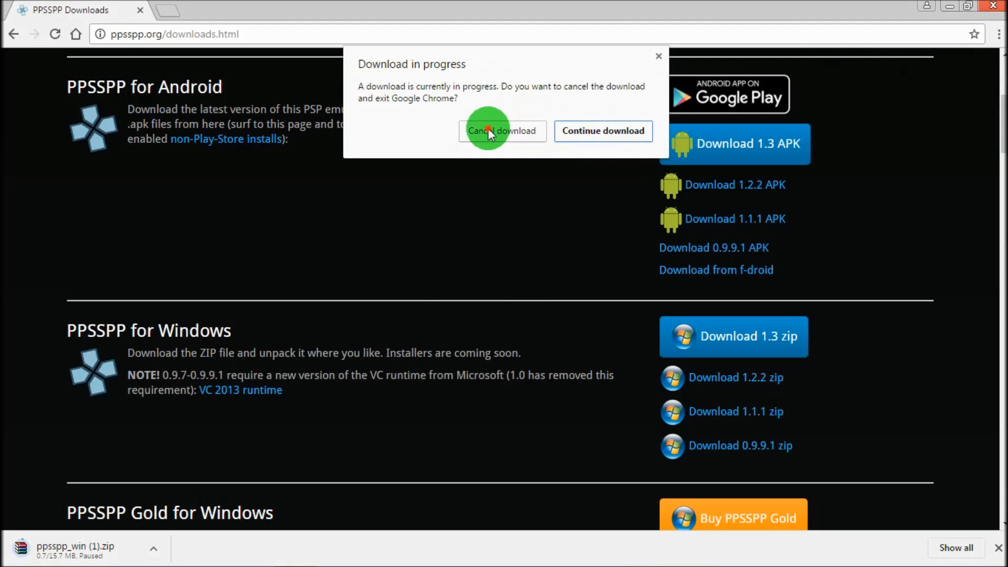
{"action": "left_click", "coordinate": [502, 130]}
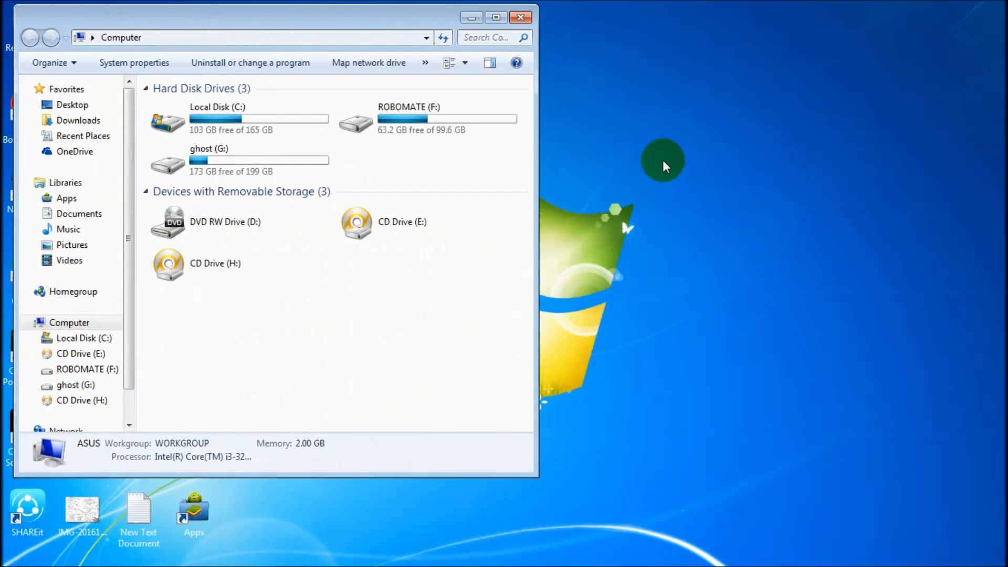
{"action": "left_click", "coordinate": [79, 120]}
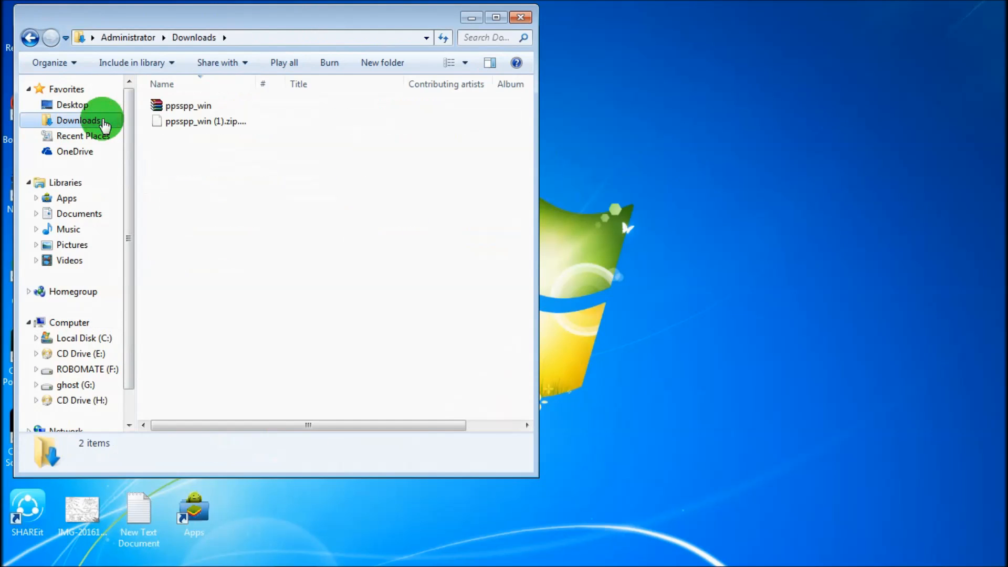
{"action": "left_click", "coordinate": [188, 106]}
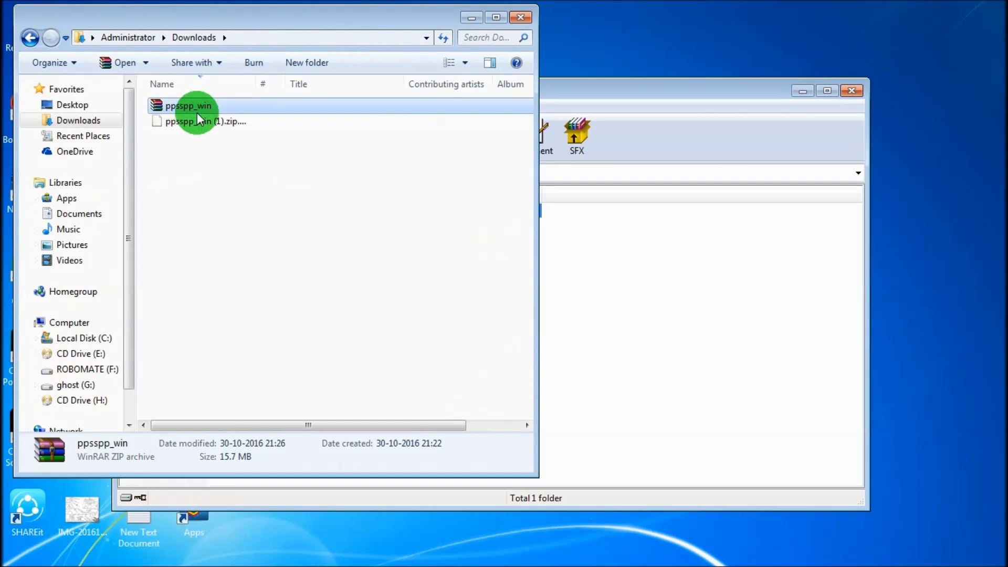
Extract the ppsspp folder from ppsspp_win.zip onto the desktop and close WinRAR
{"action": "double_click", "coordinate": [189, 105]}
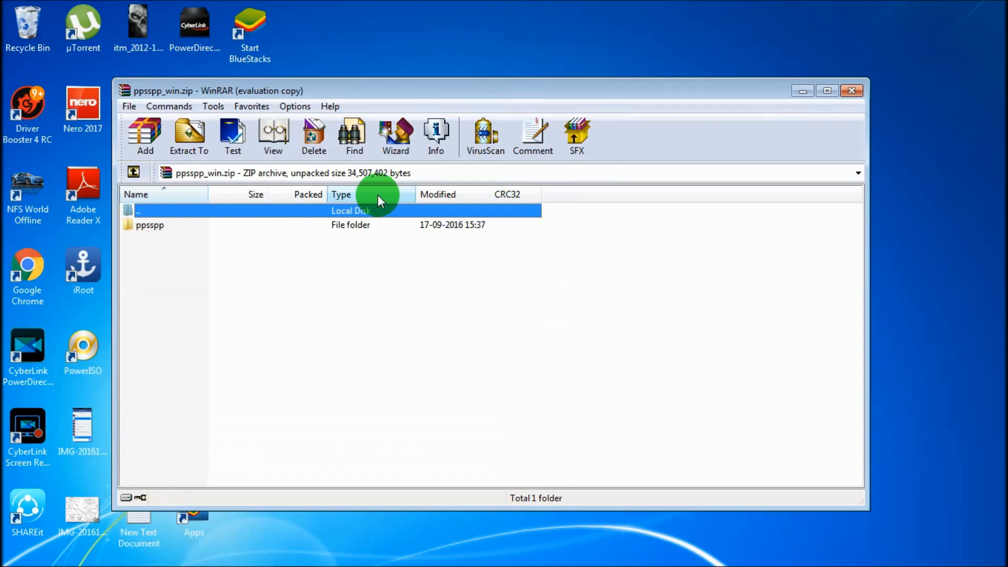
{"action": "double_click", "coordinate": [149, 224]}
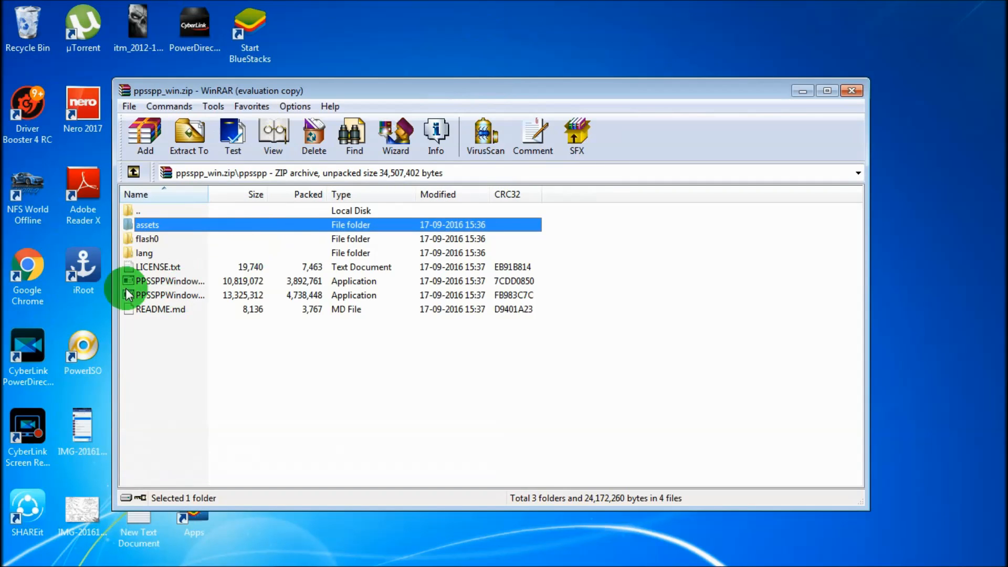
{"action": "left_click", "coordinate": [144, 252]}
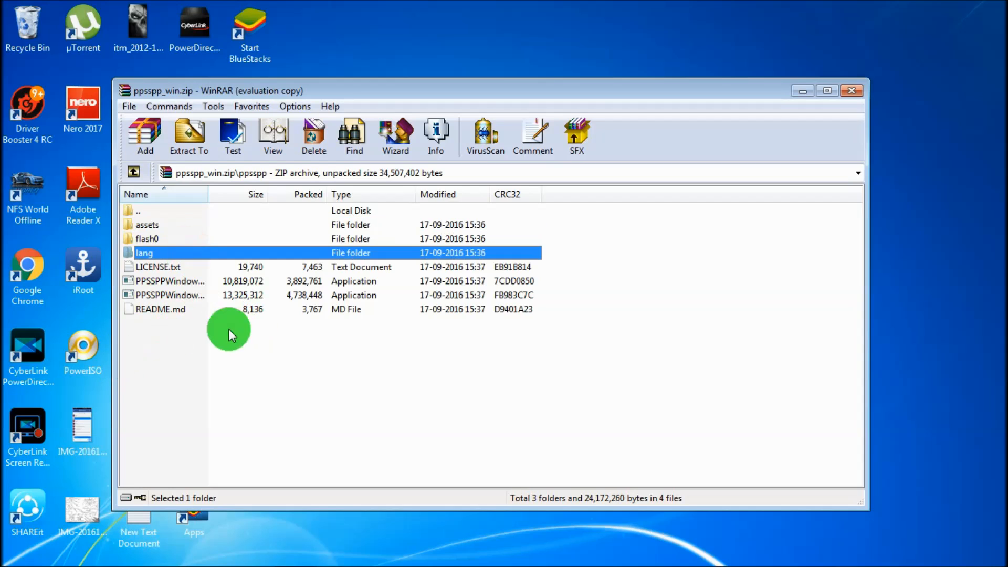
{"action": "left_click", "coordinate": [170, 281]}
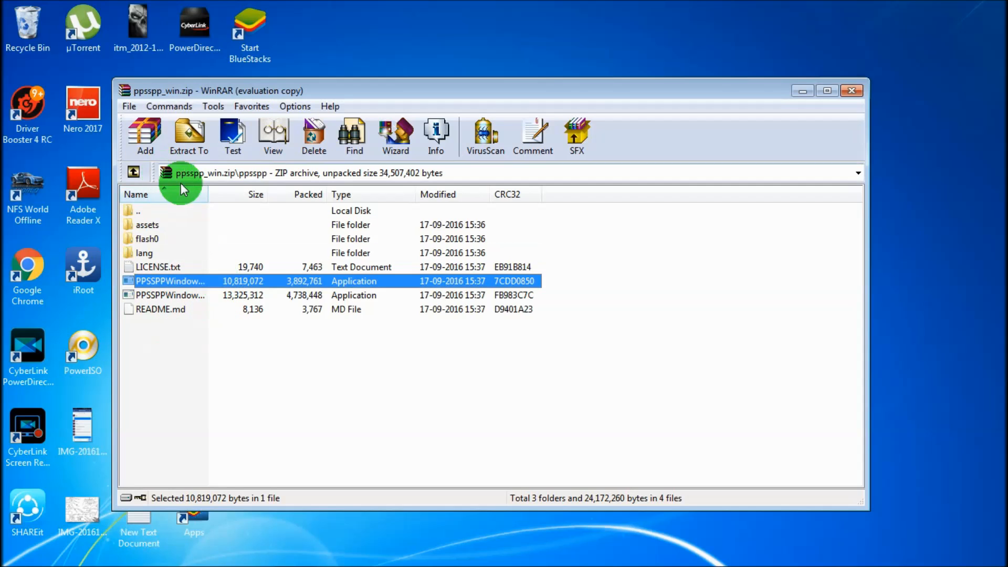
{"action": "left_click", "coordinate": [133, 173]}
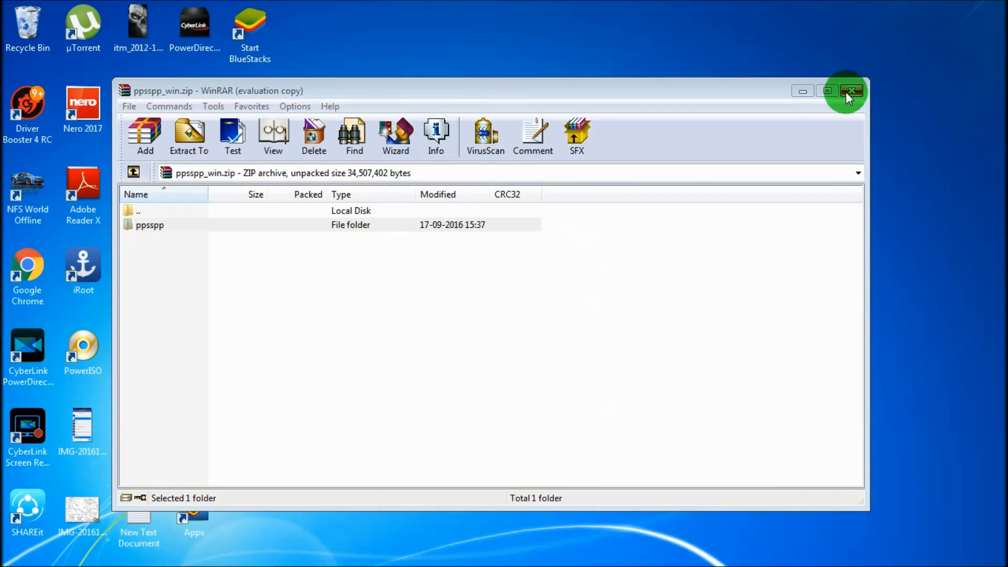
{"action": "left_click", "coordinate": [851, 91]}
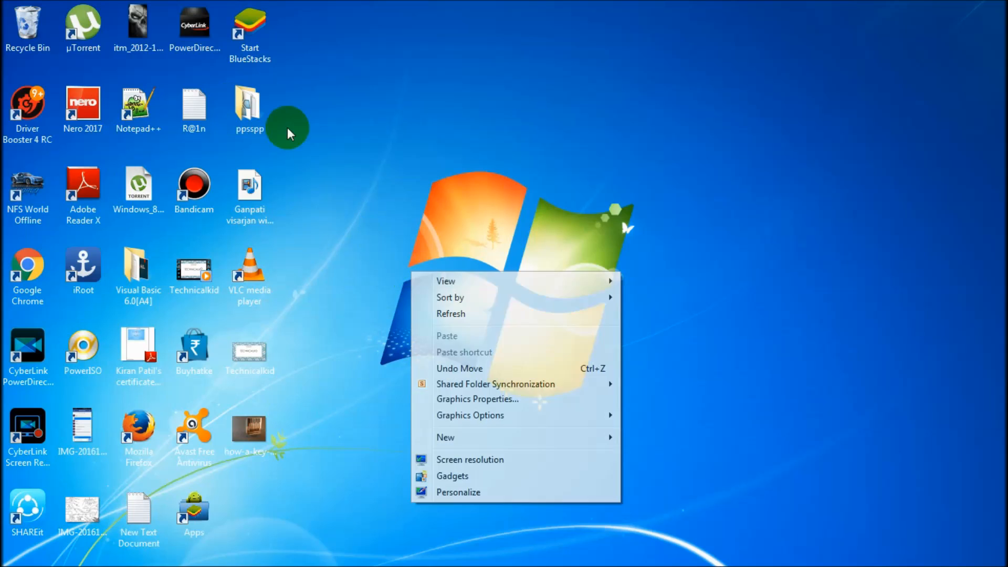
Run PPSSPPWindows from the extracted ppsspp folder on the desktop
{"action": "double_click", "coordinate": [250, 103]}
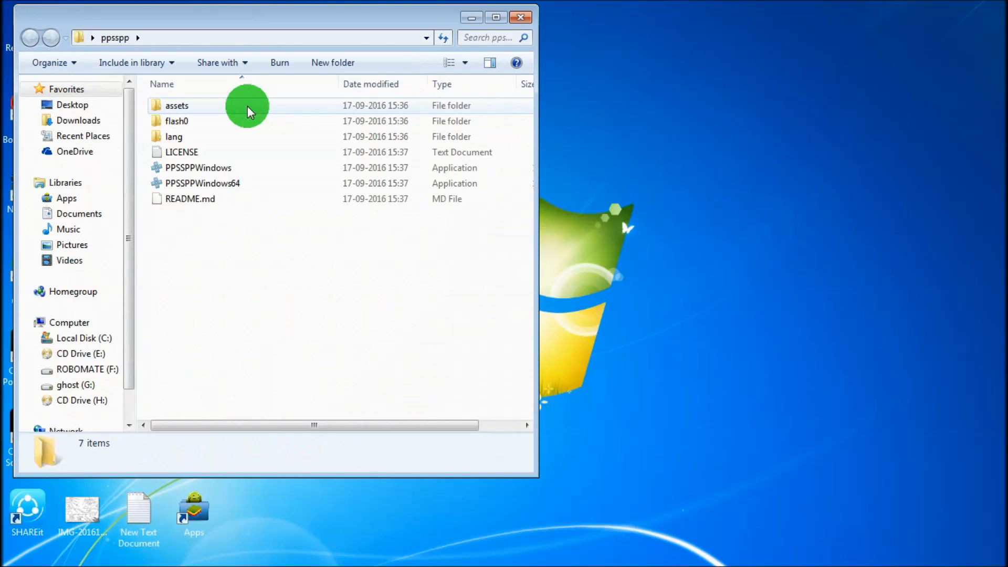
{"action": "mouse_move", "coordinate": [245, 183]}
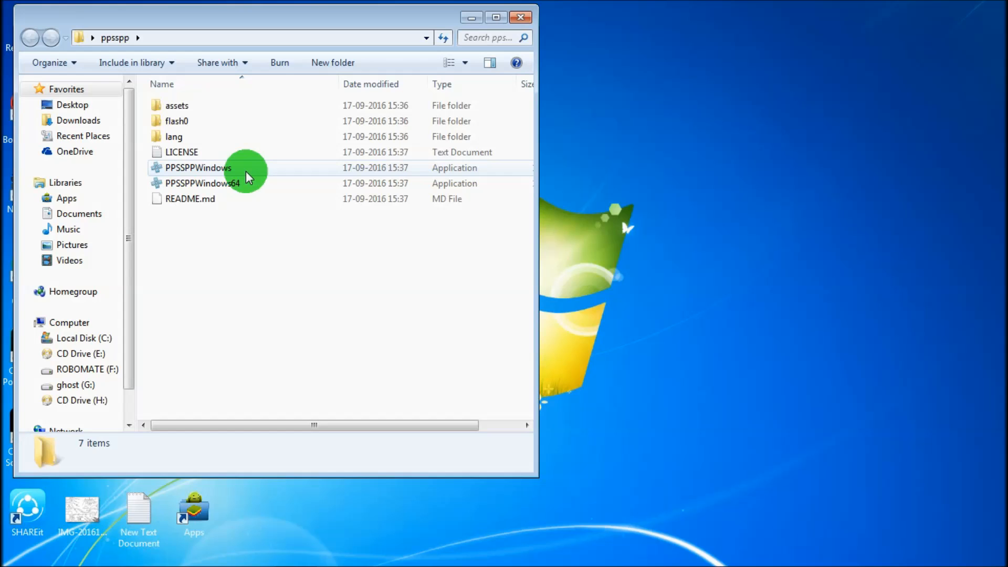
{"action": "double_click", "coordinate": [198, 168]}
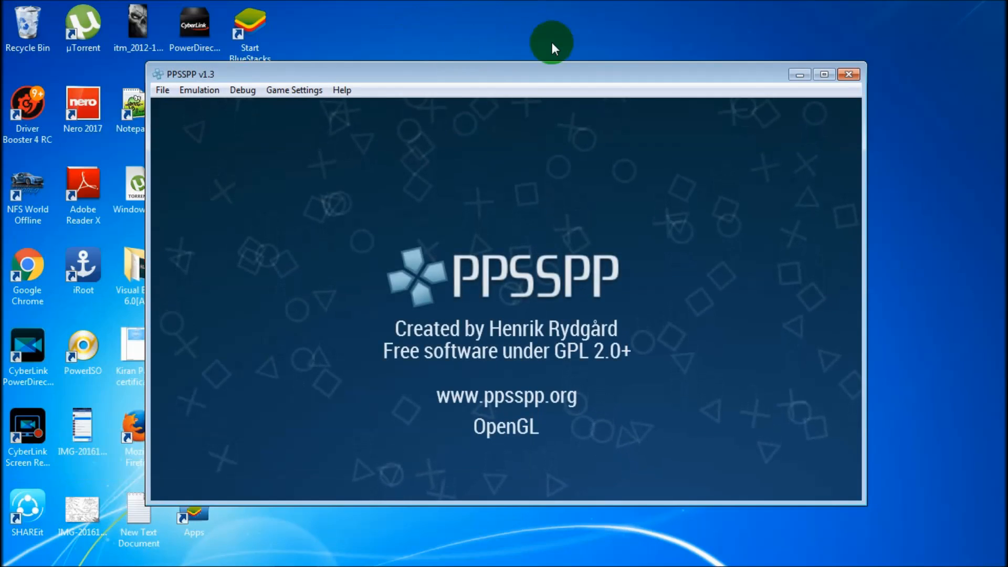
Maximize PPSSPP, glance through the Debug and Emulation menus, and show the Games tab's drives
{"action": "left_click", "coordinate": [824, 74]}
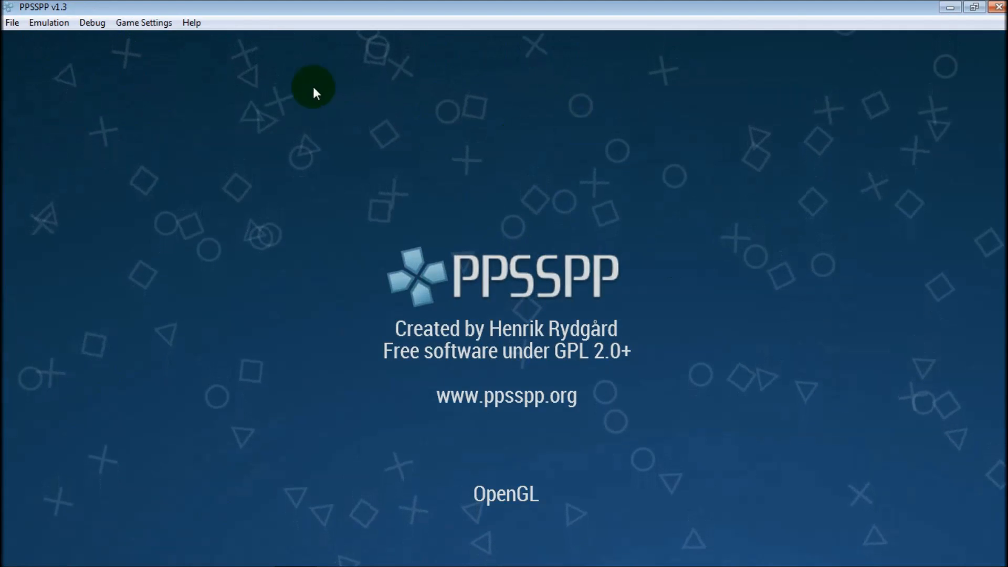
{"action": "left_click", "coordinate": [91, 23]}
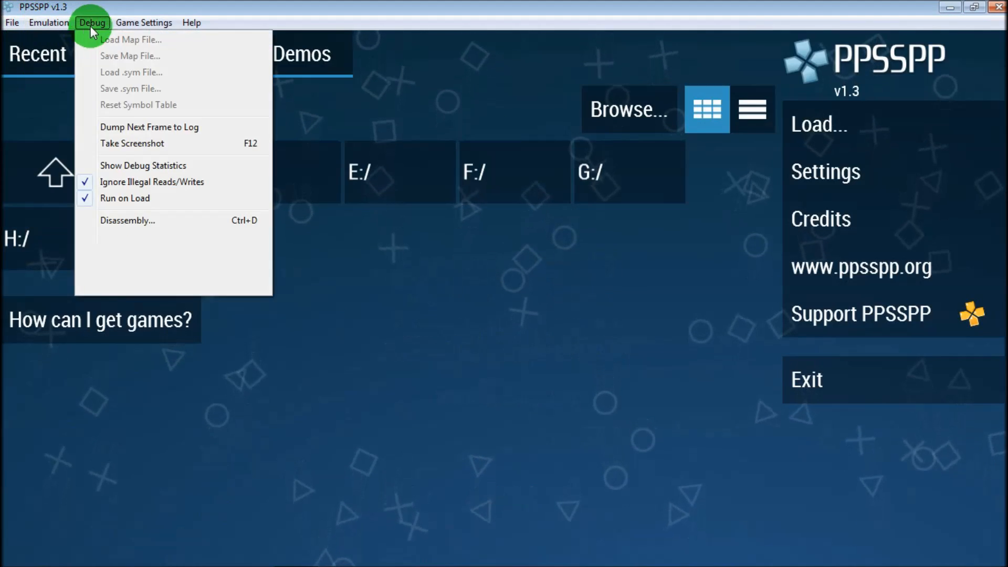
{"action": "left_click", "coordinate": [48, 22]}
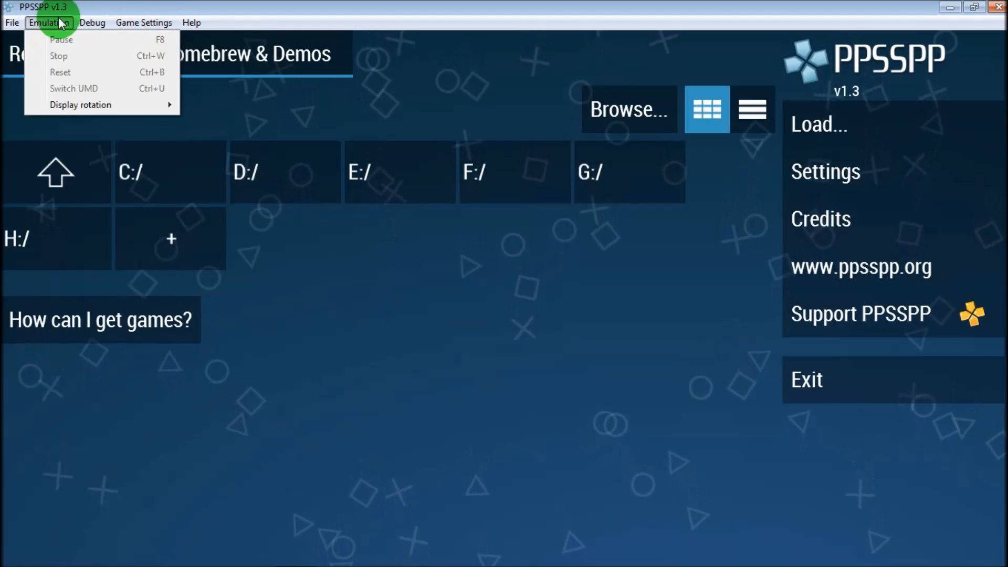
{"action": "left_click", "coordinate": [92, 22]}
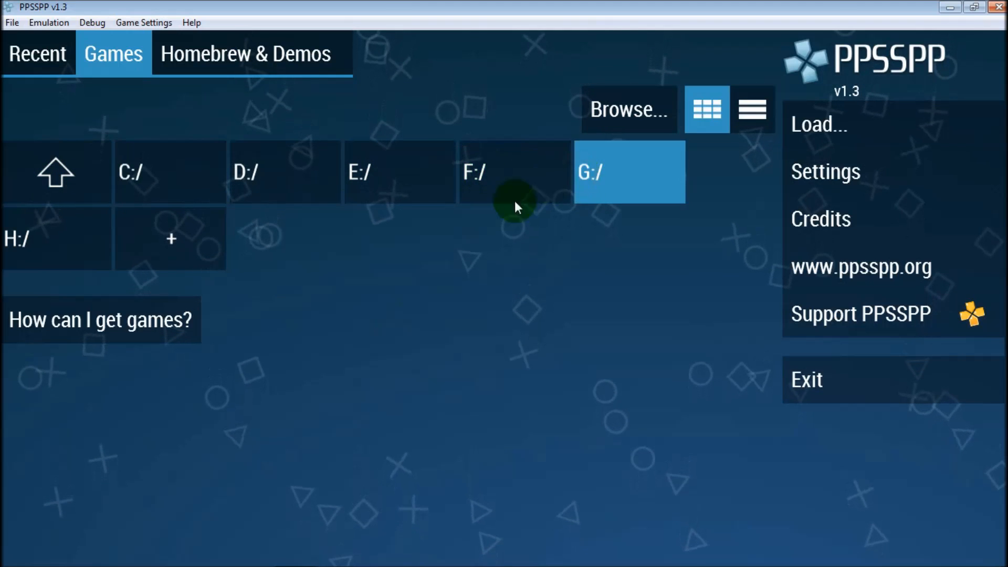
Browse the G:/ drive and start Dragon Ball Z Shin Budokai
{"action": "left_click", "coordinate": [629, 172]}
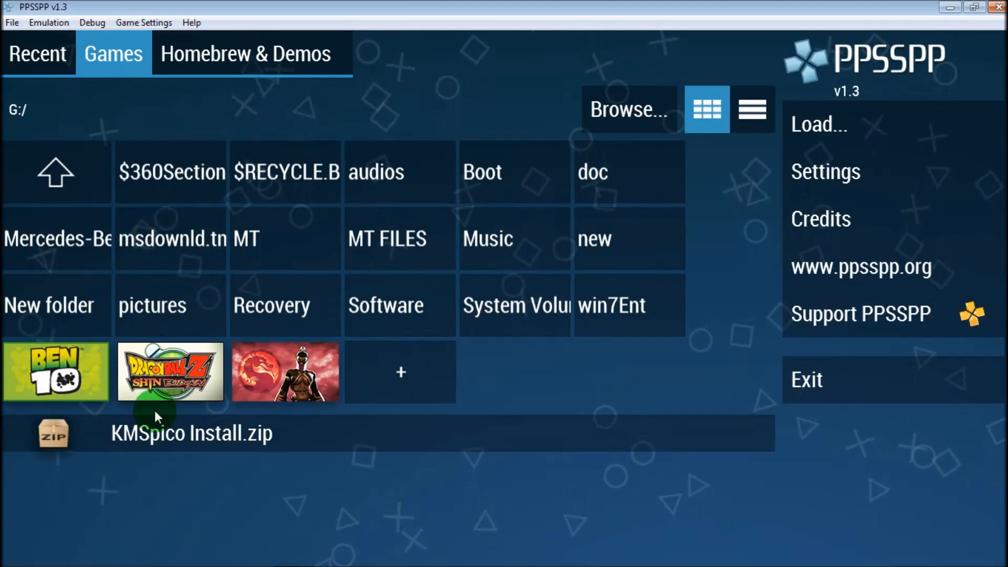
{"action": "double_click", "coordinate": [170, 371]}
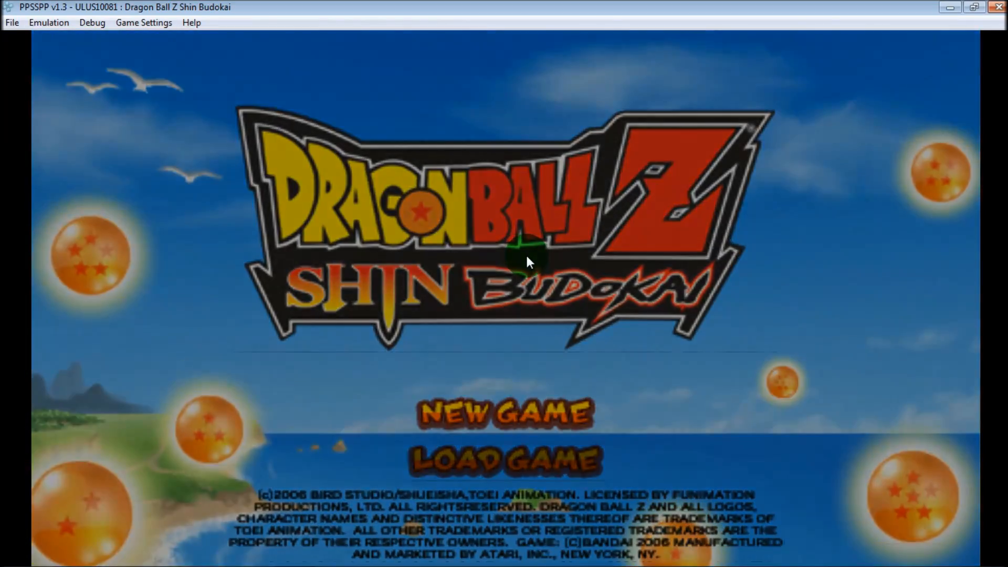
Choose New Game on the title screen to reach the save data screen
{"action": "left_click", "coordinate": [505, 412]}
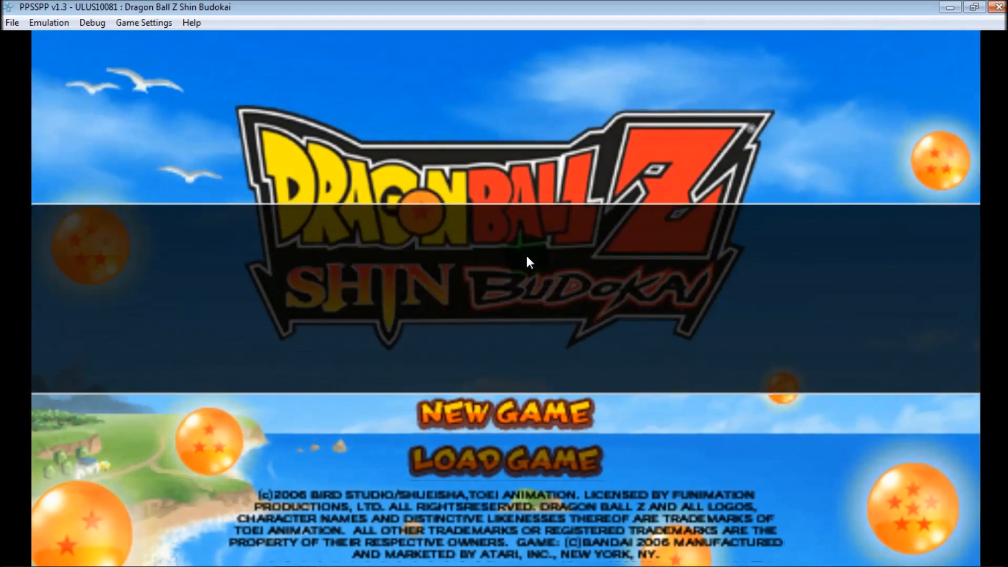
{"action": "left_click", "coordinate": [504, 413]}
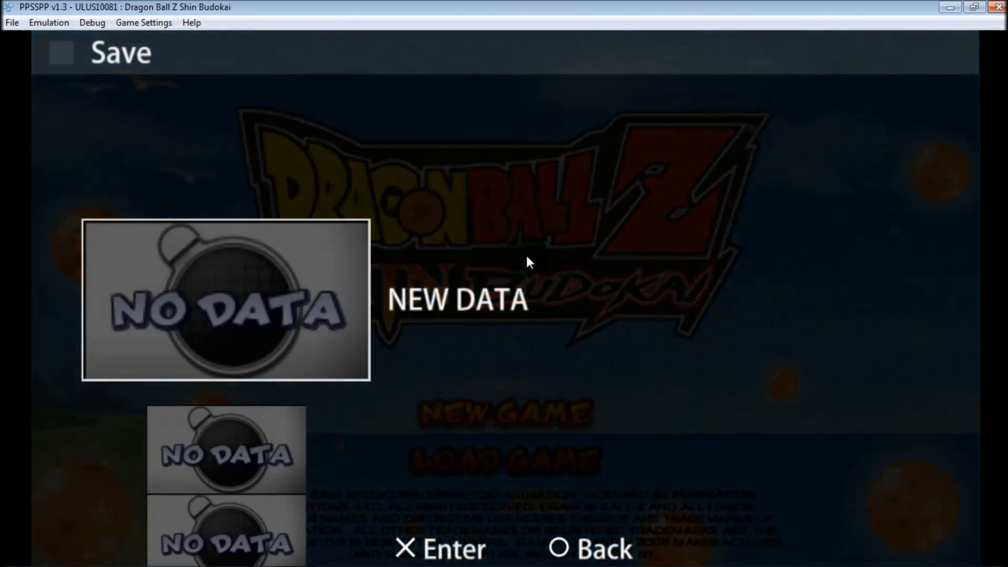